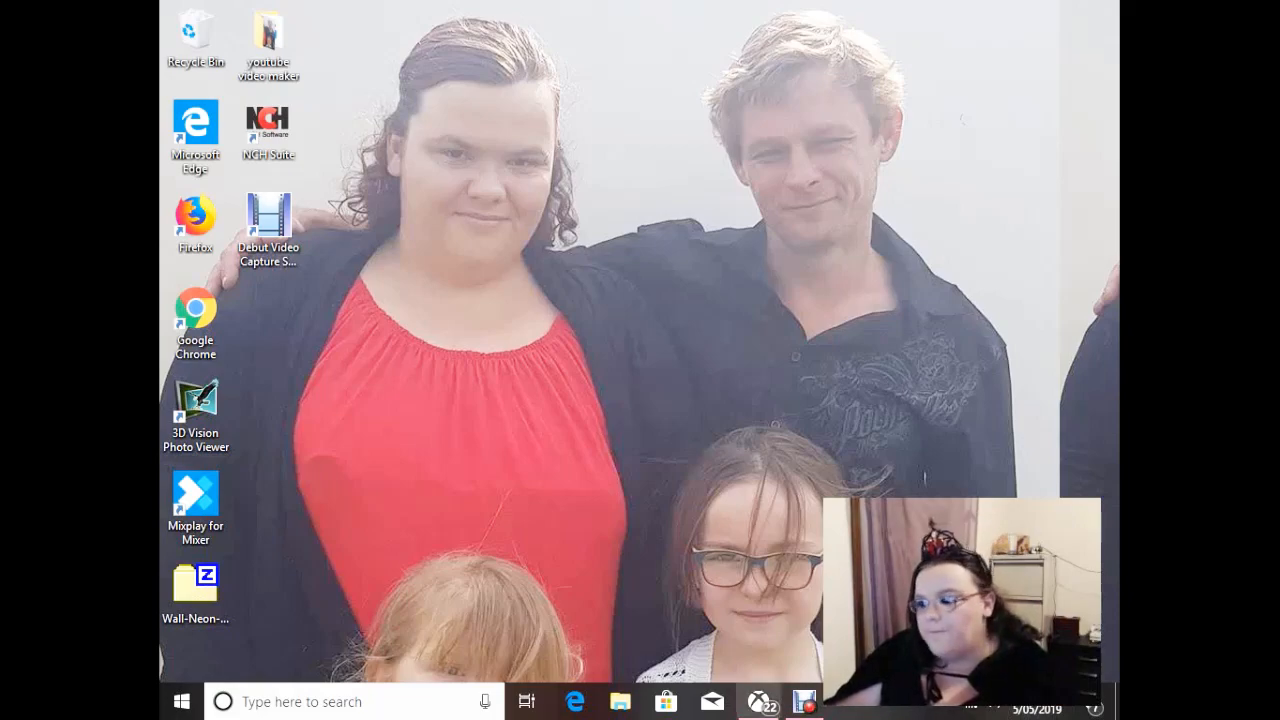
# - Launch the Xbox app from the Windows taskbar
pyautogui.click(764, 702)
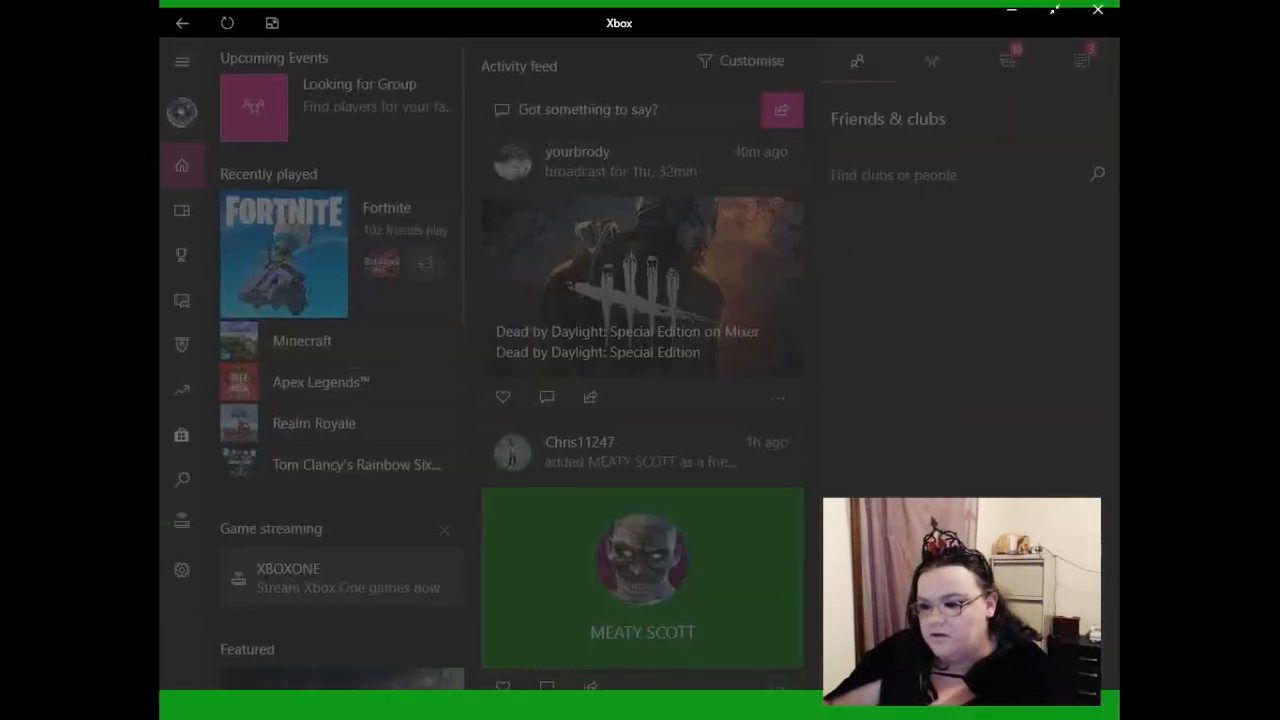
# - Start streaming the XBOXONE console from the Game streaming list
pyautogui.click(340, 576)
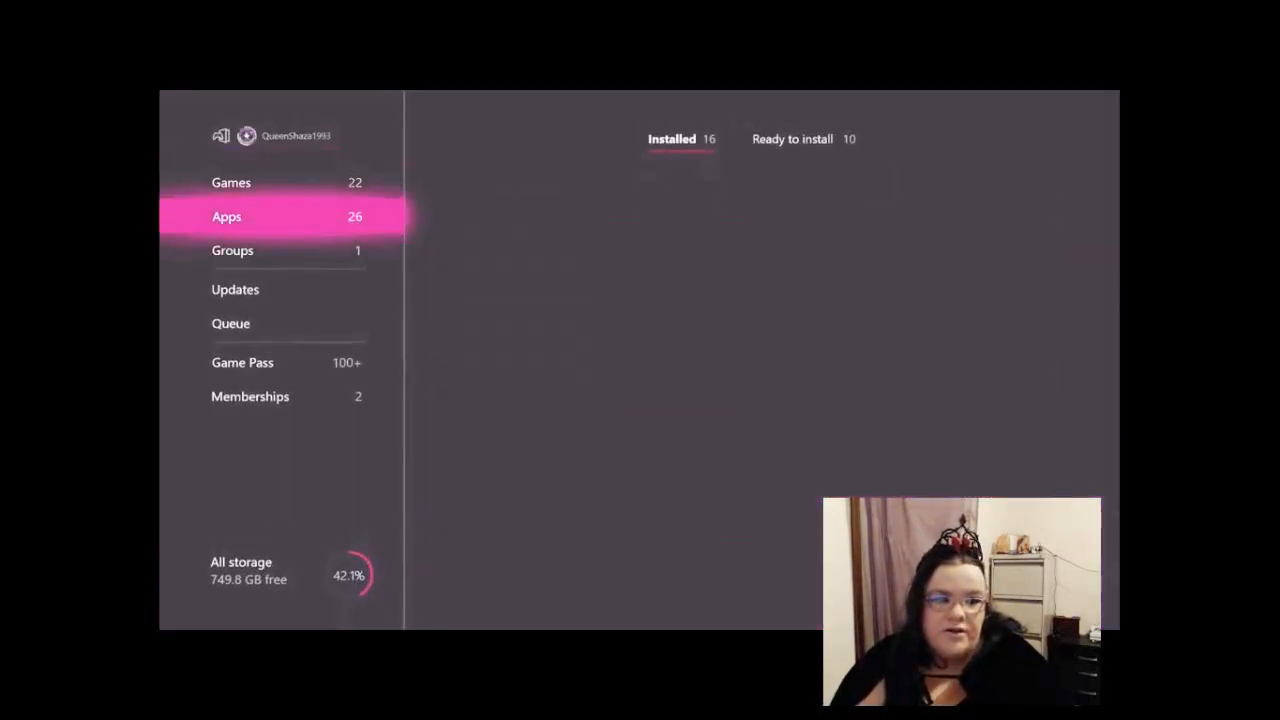
# - Launch Microsoft Edge from the console's apps and enter the mixer.com address
pyautogui.click(228, 216)
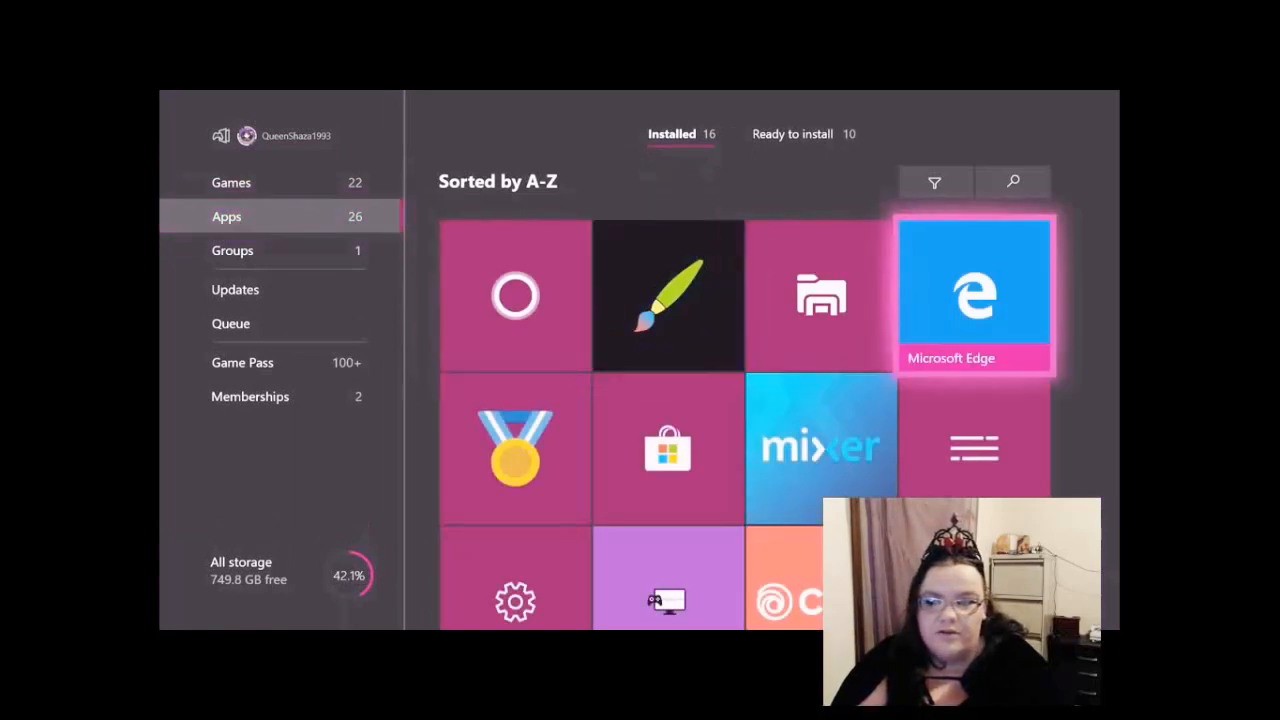
pyautogui.click(974, 290)
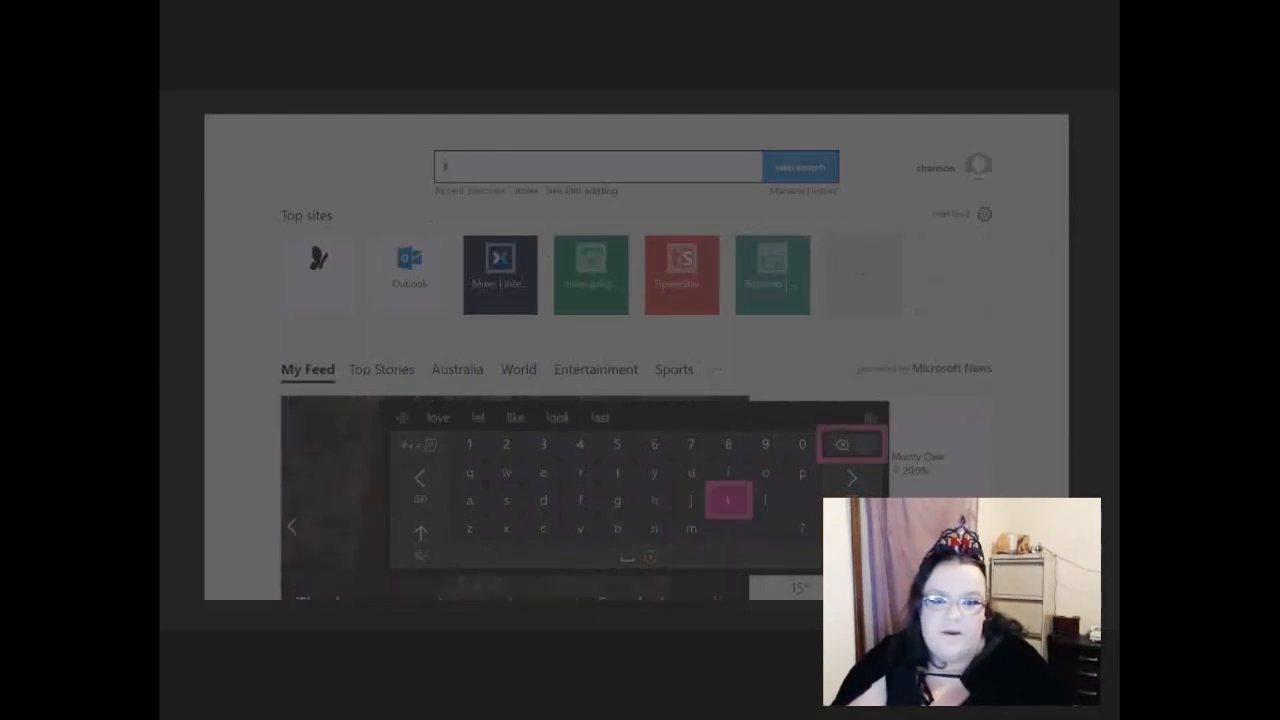
pyautogui.write('ml')
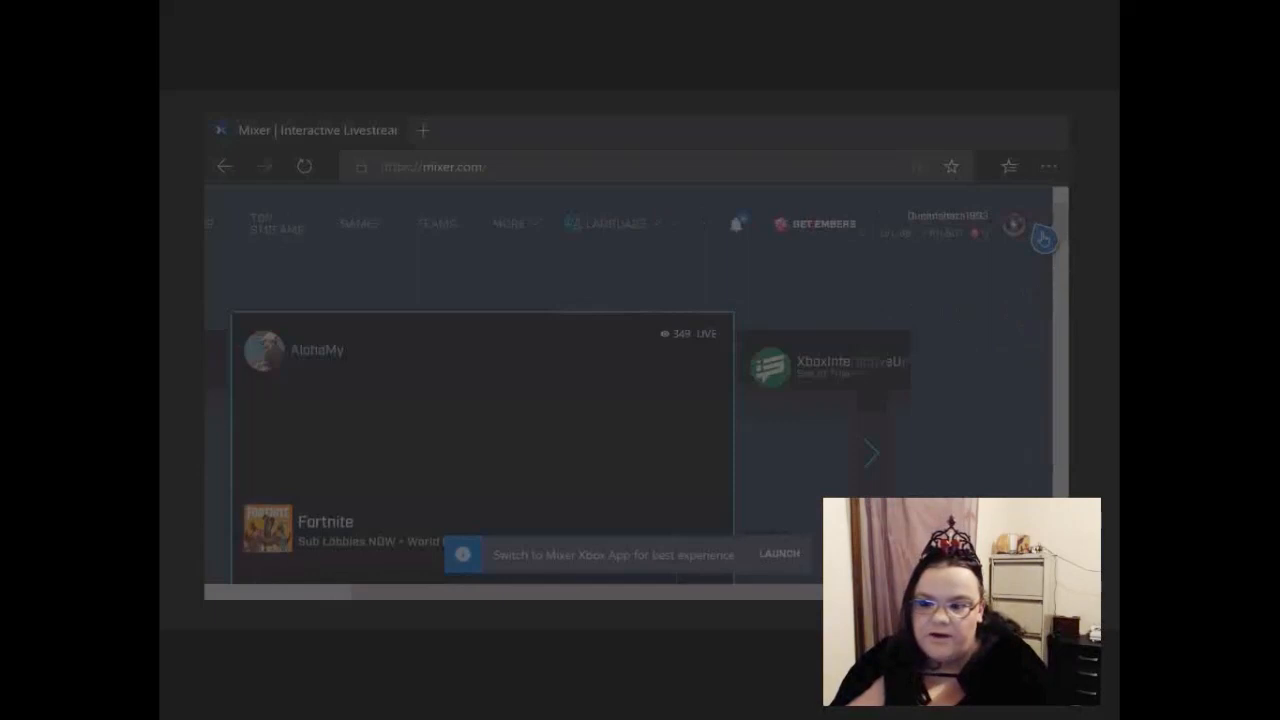
# - Enable Lightstream Studio in the channel's Broadcast settings and enter it
pyautogui.click(1004, 224)
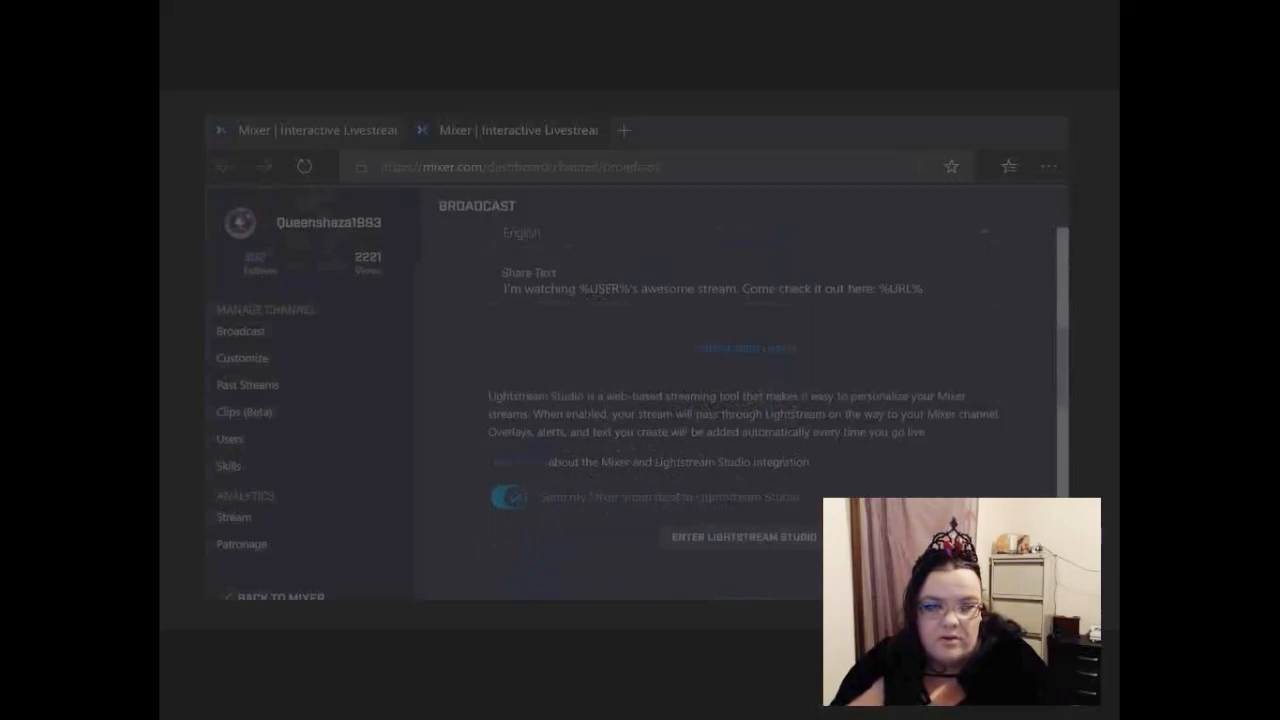
pyautogui.click(728, 556)
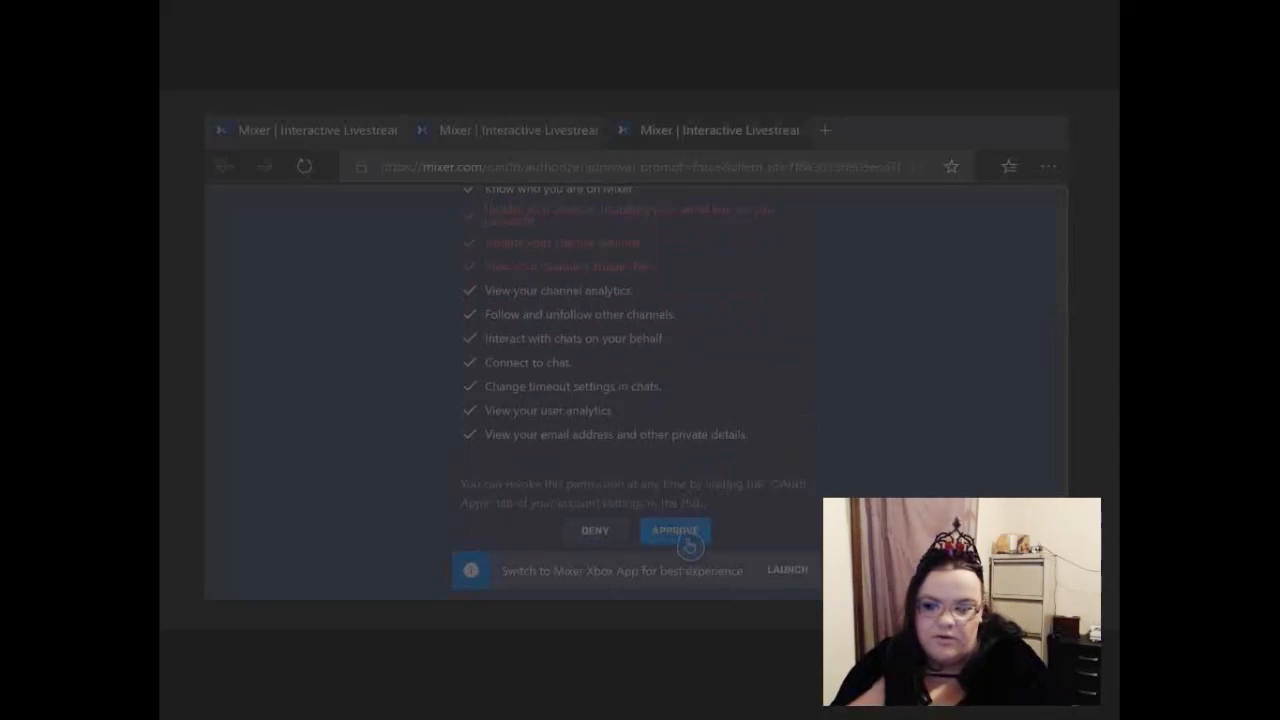
# - Approve the requested permissions so Lightstream Studio opens on the Mixer project
pyautogui.click(676, 530)
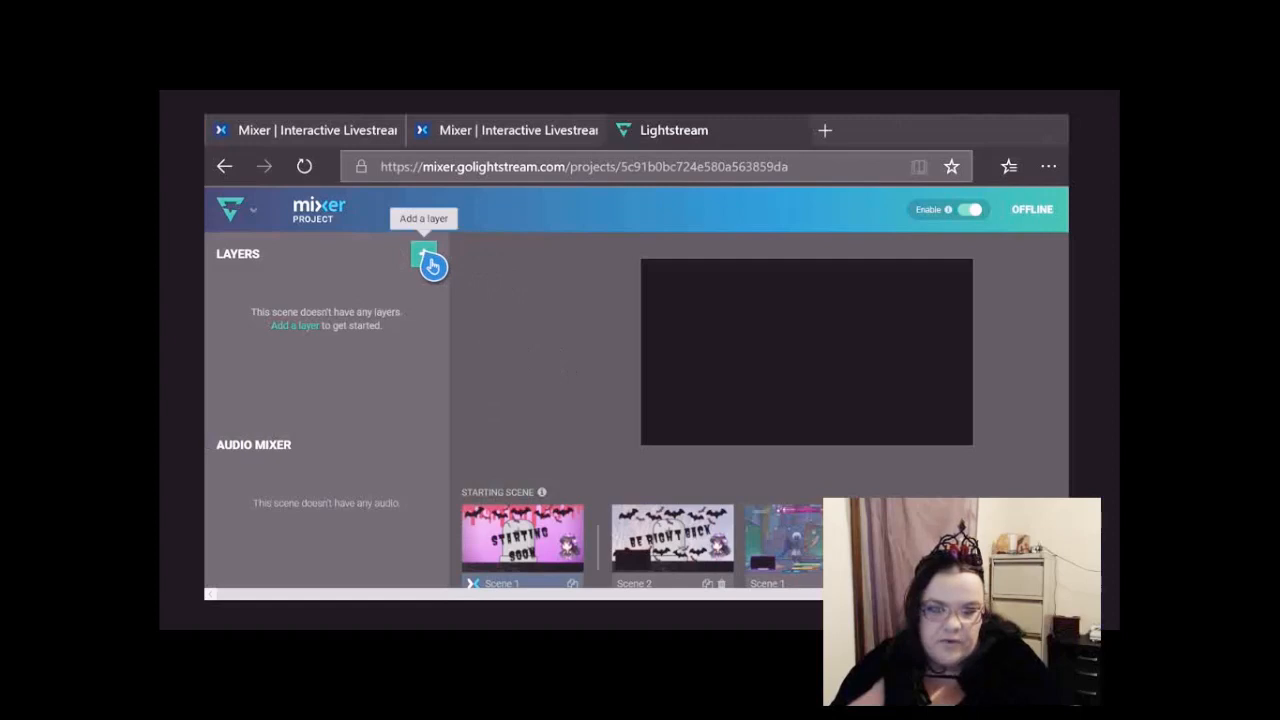
# - Begin an Image layer and browse to More overlays in the images panel
pyautogui.click(424, 252)
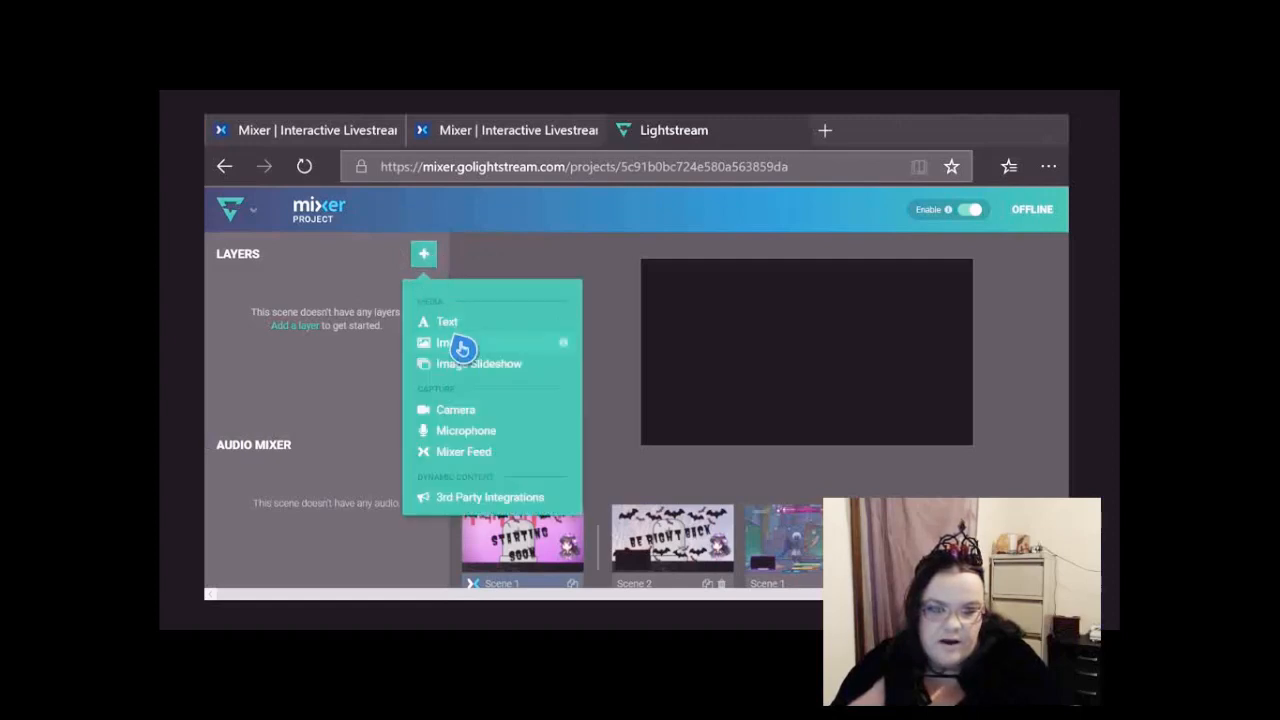
pyautogui.click(444, 342)
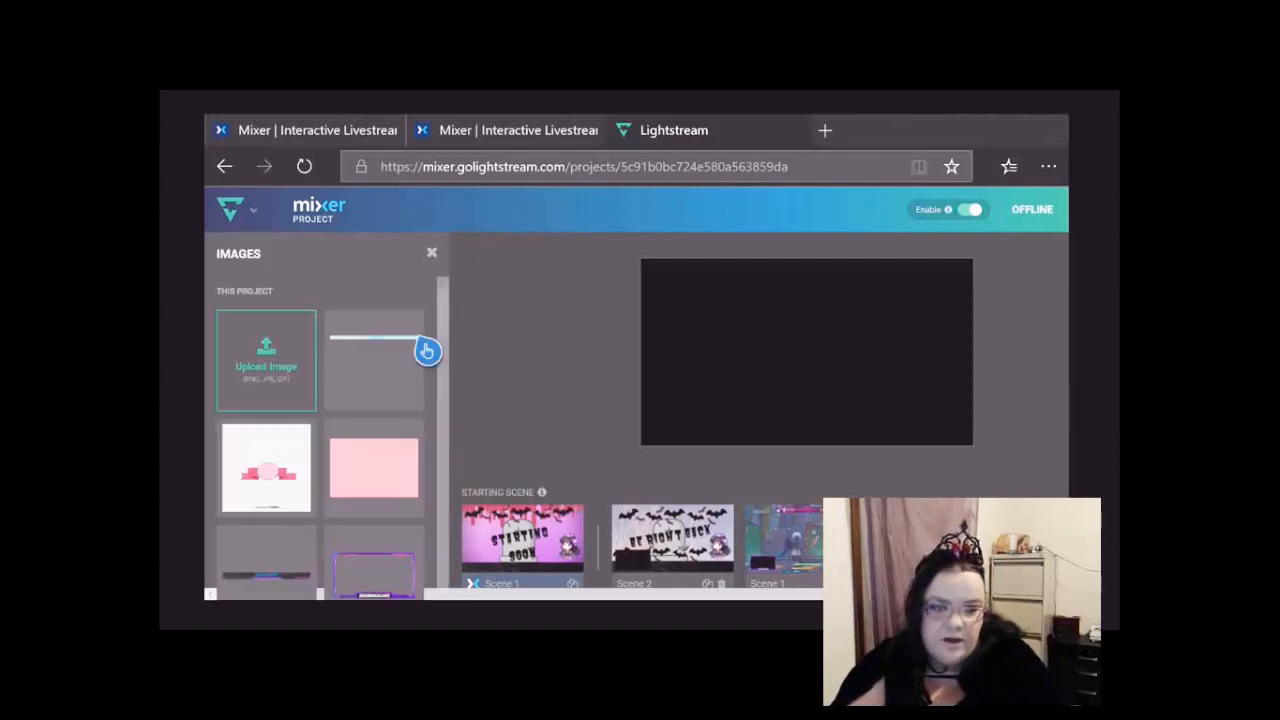
pyautogui.scroll(-3)
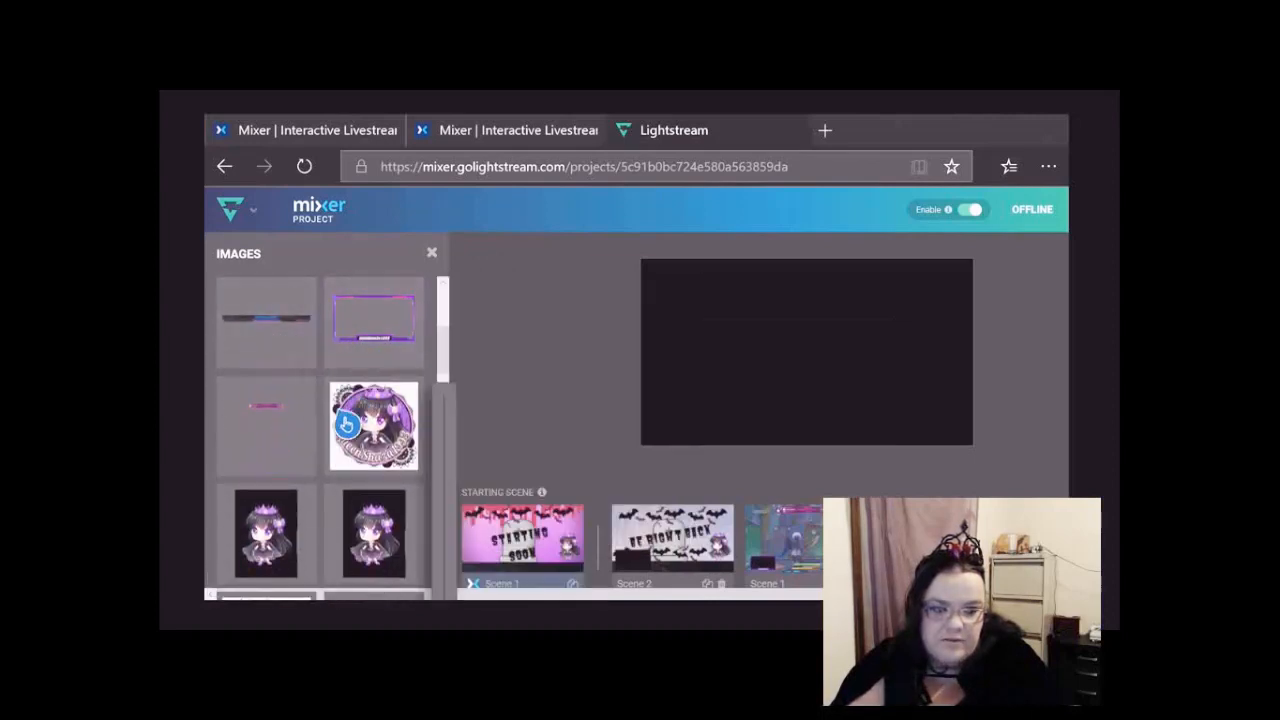
pyautogui.scroll(-3)
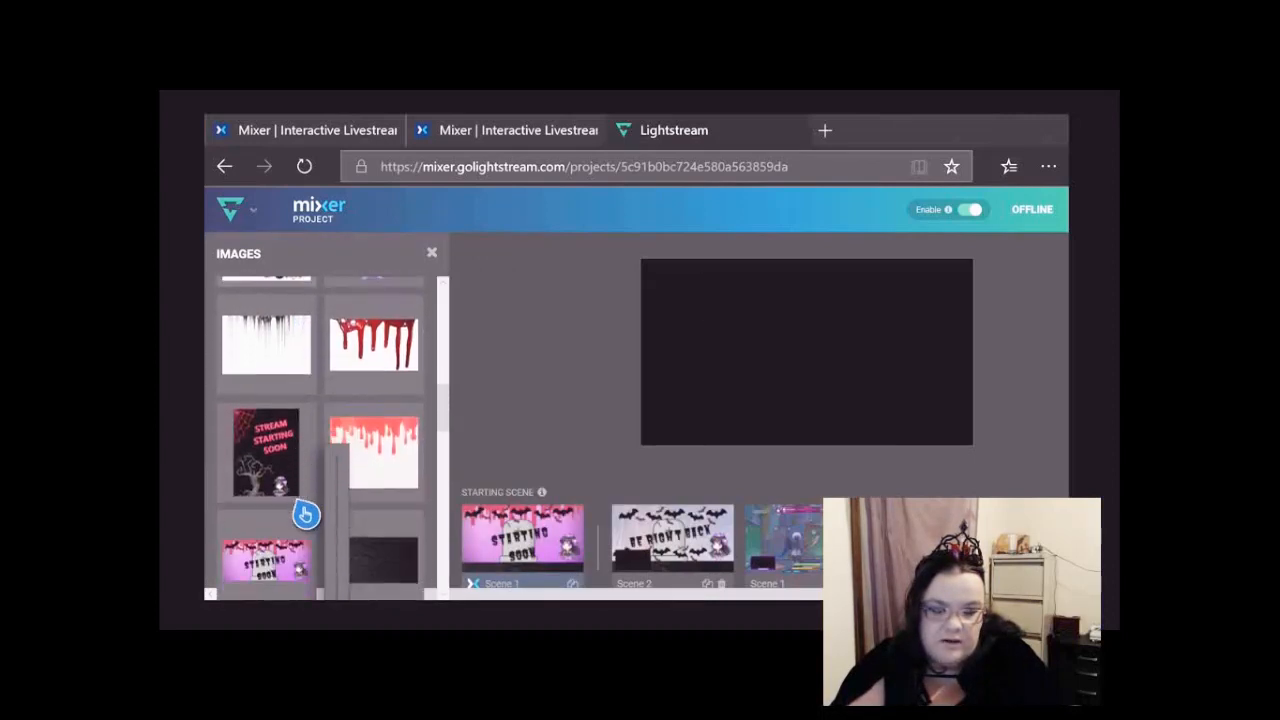
pyautogui.scroll(-3)
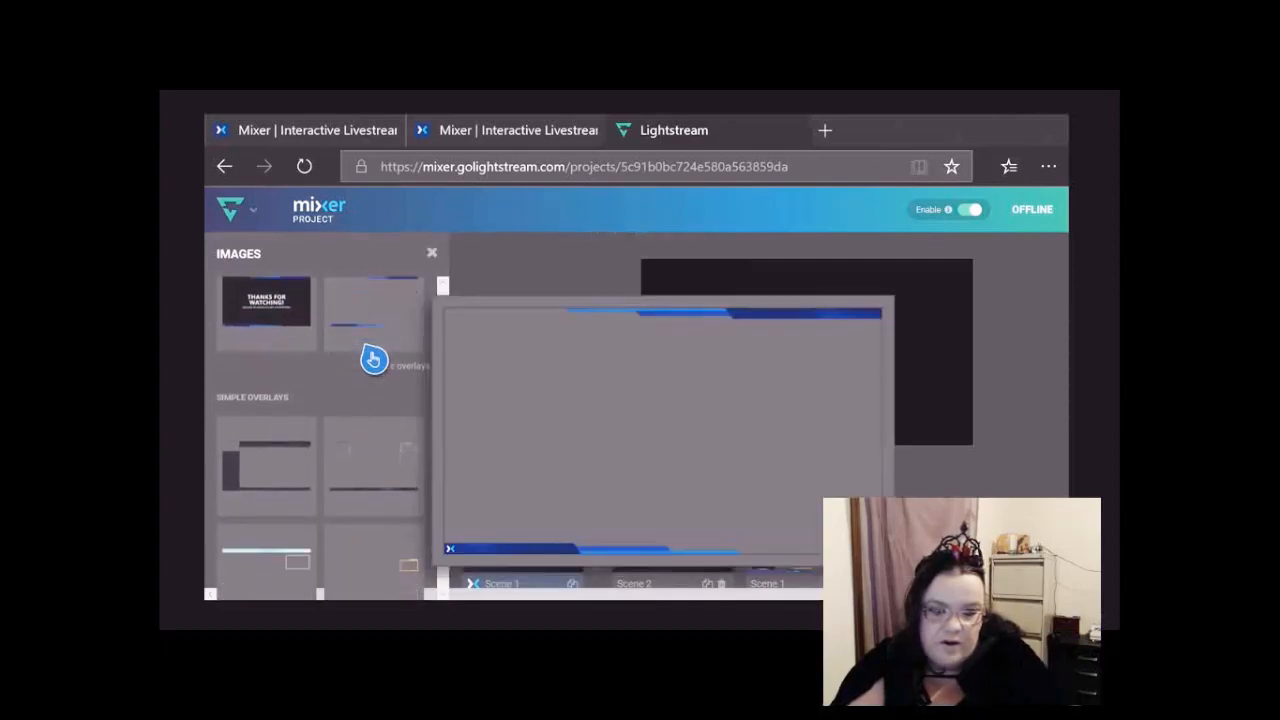
pyautogui.scroll(-3)
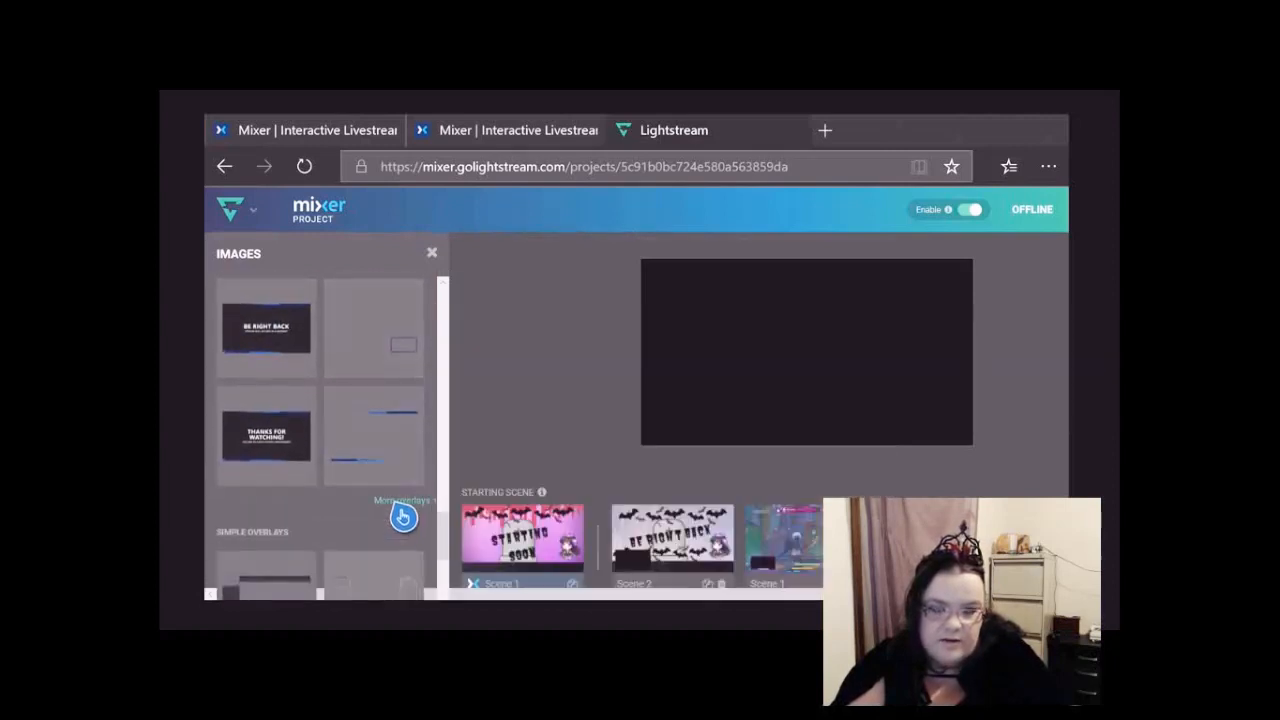
pyautogui.click(402, 516)
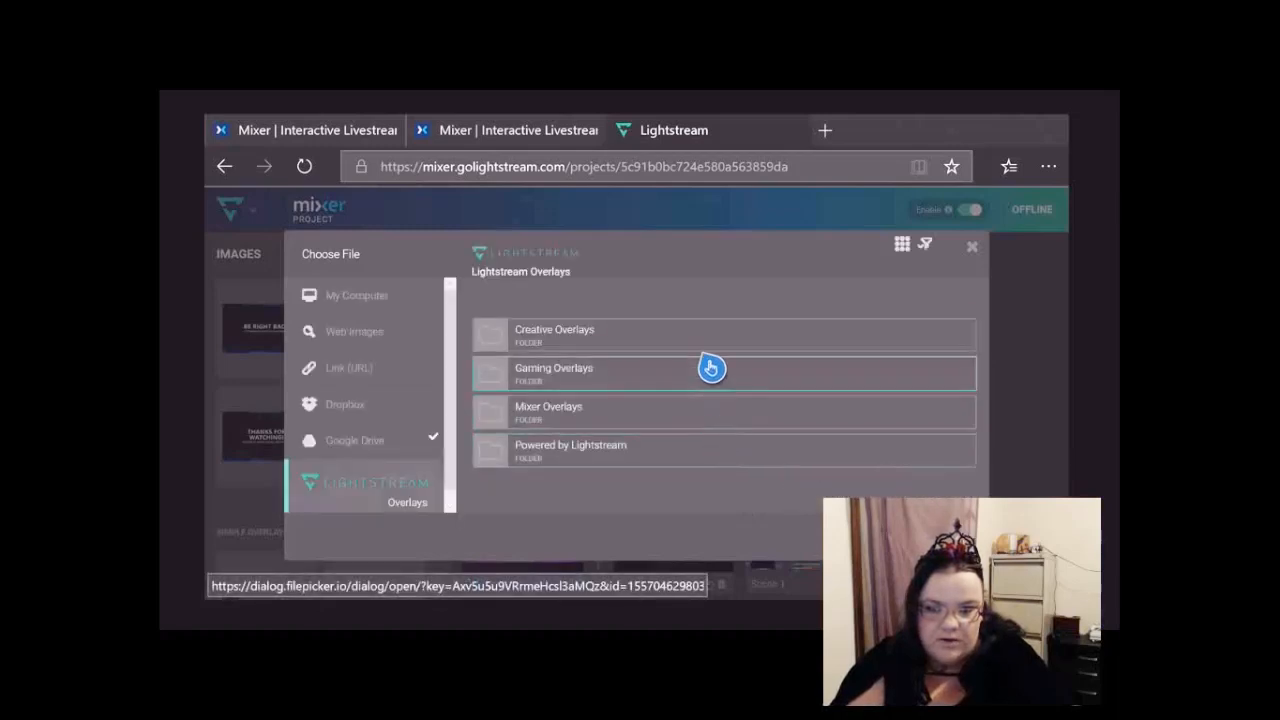
# - Pick the blue Mixer frame overlay from an overlay folder as the image layer
pyautogui.click(710, 370)
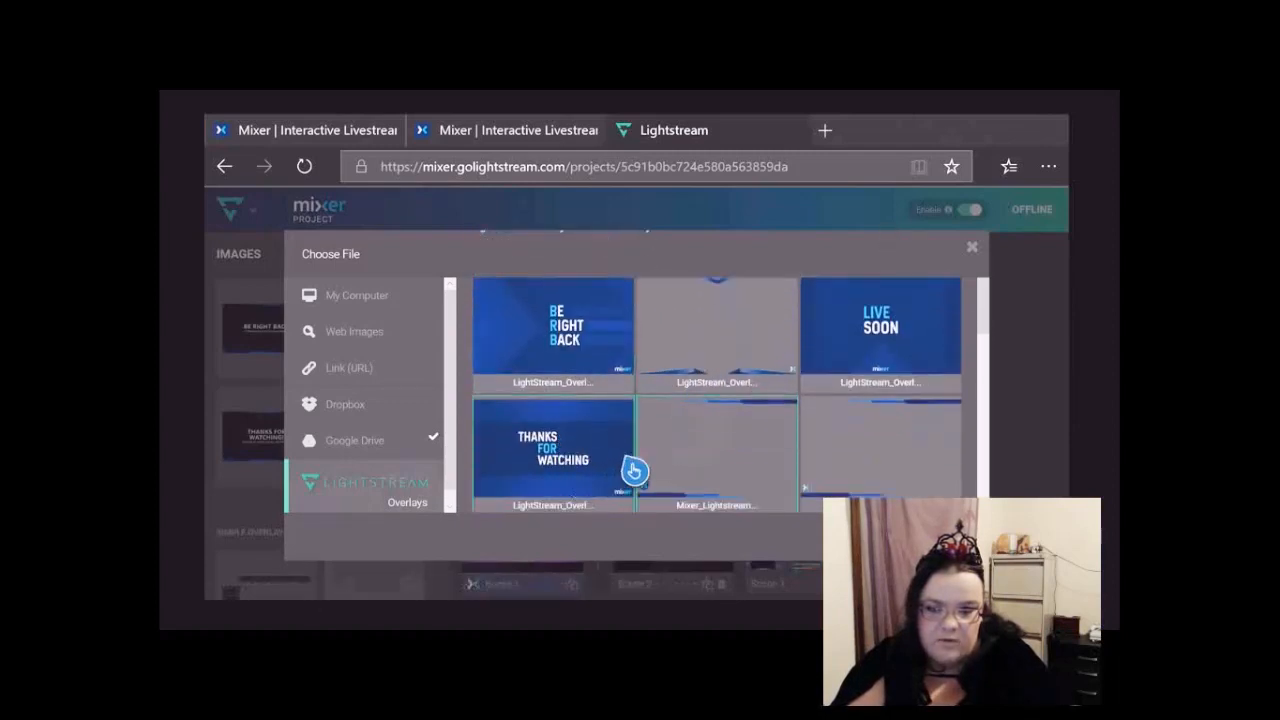
pyautogui.scroll(-3)
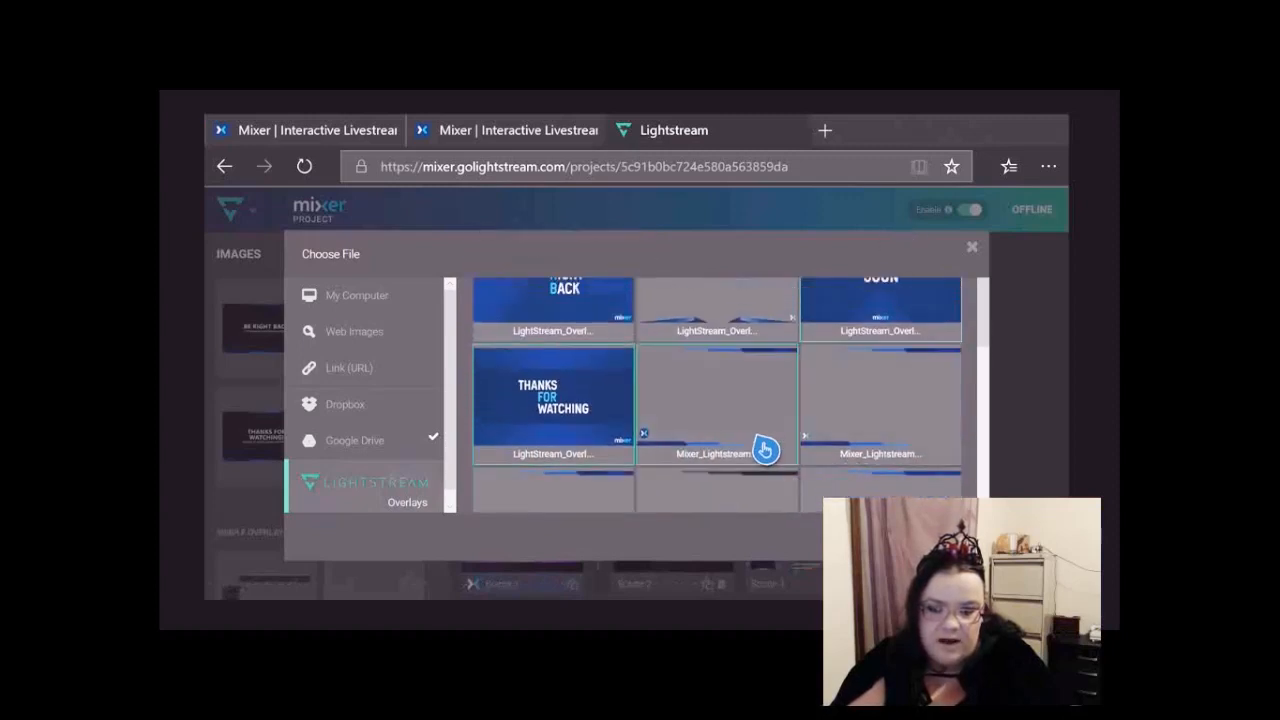
pyautogui.click(716, 404)
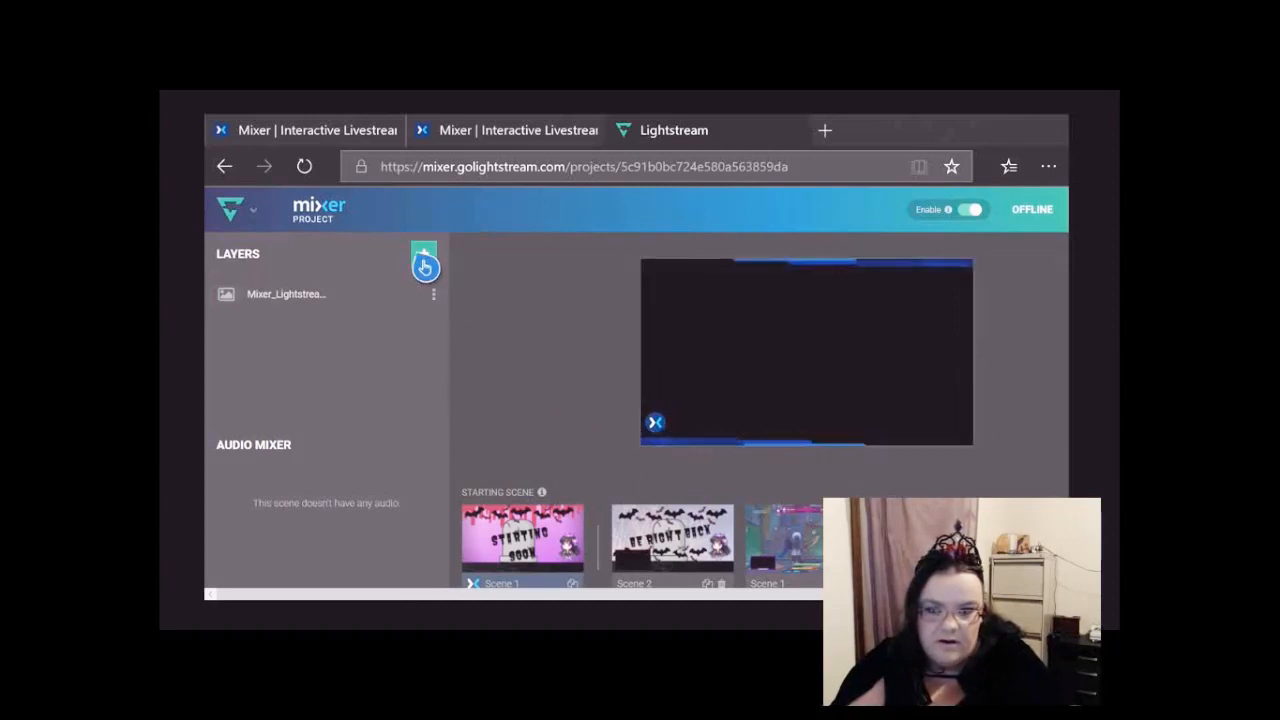
# - Begin a second Image layer so the file chooser appears again
pyautogui.click(424, 252)
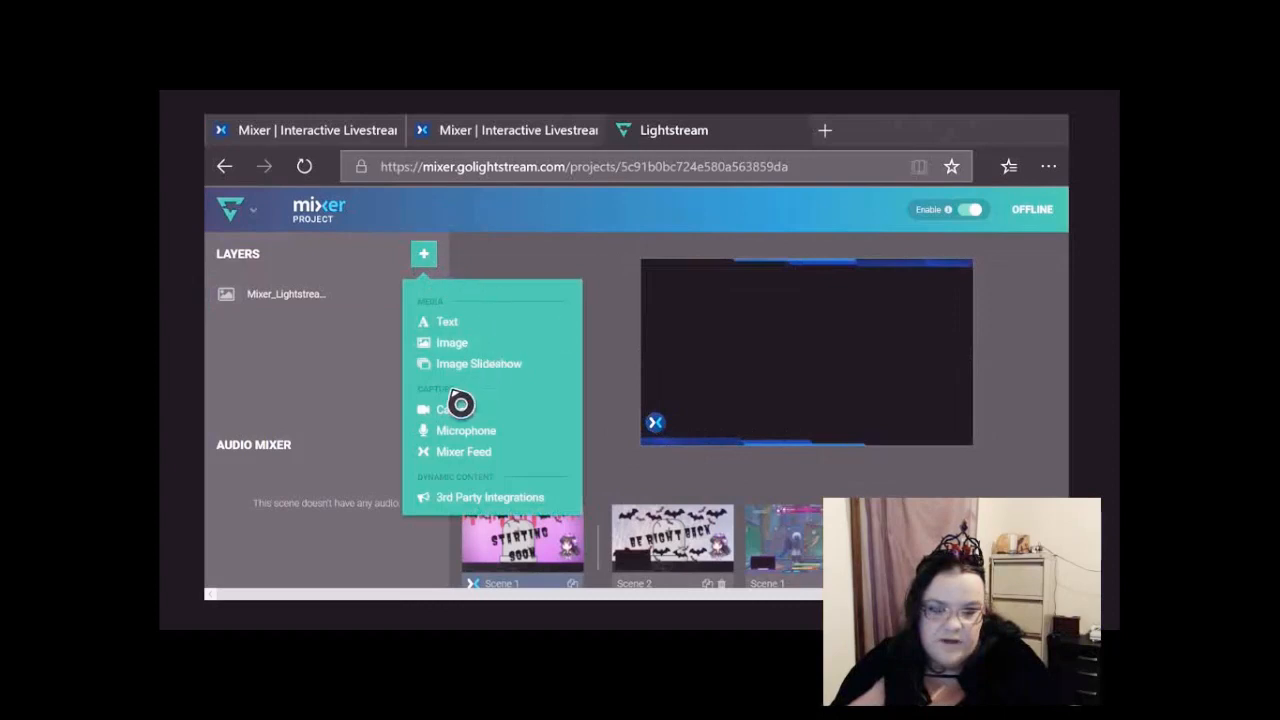
pyautogui.moveTo(460, 422)
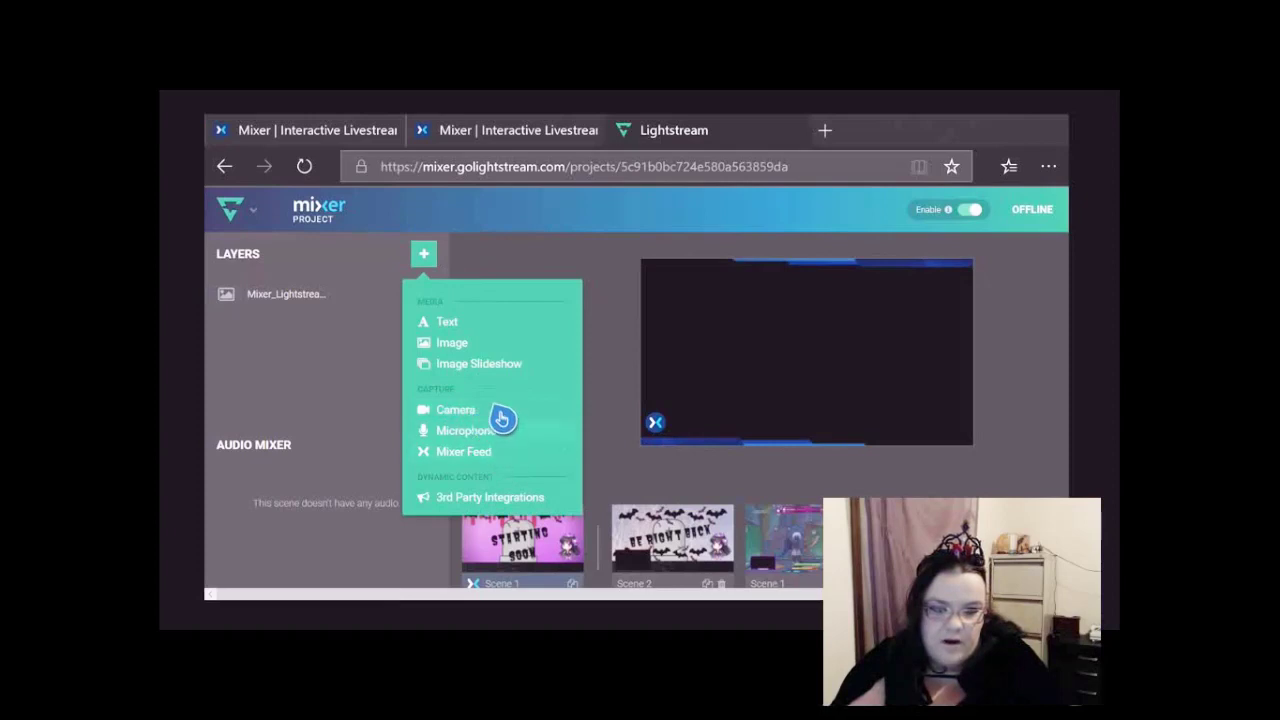
pyautogui.click(452, 342)
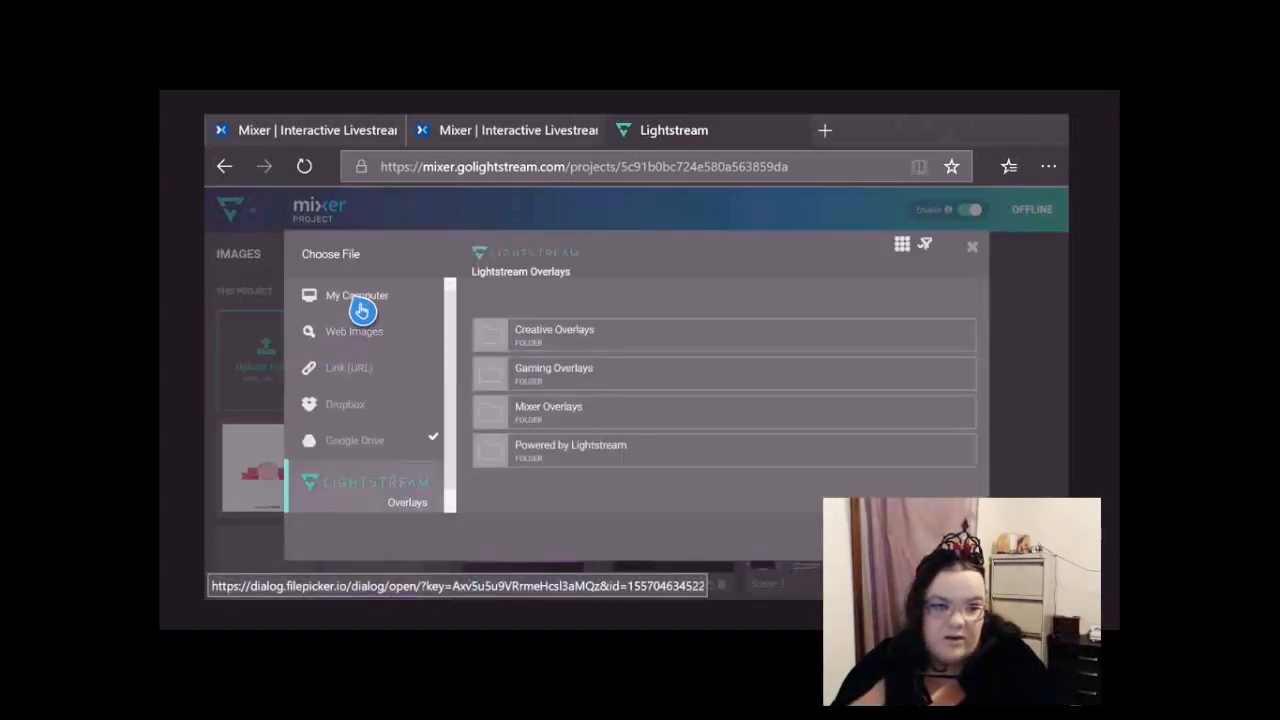
# - Search Web Images for 'Skull' and add a skull picture as a layer
pyautogui.click(352, 332)
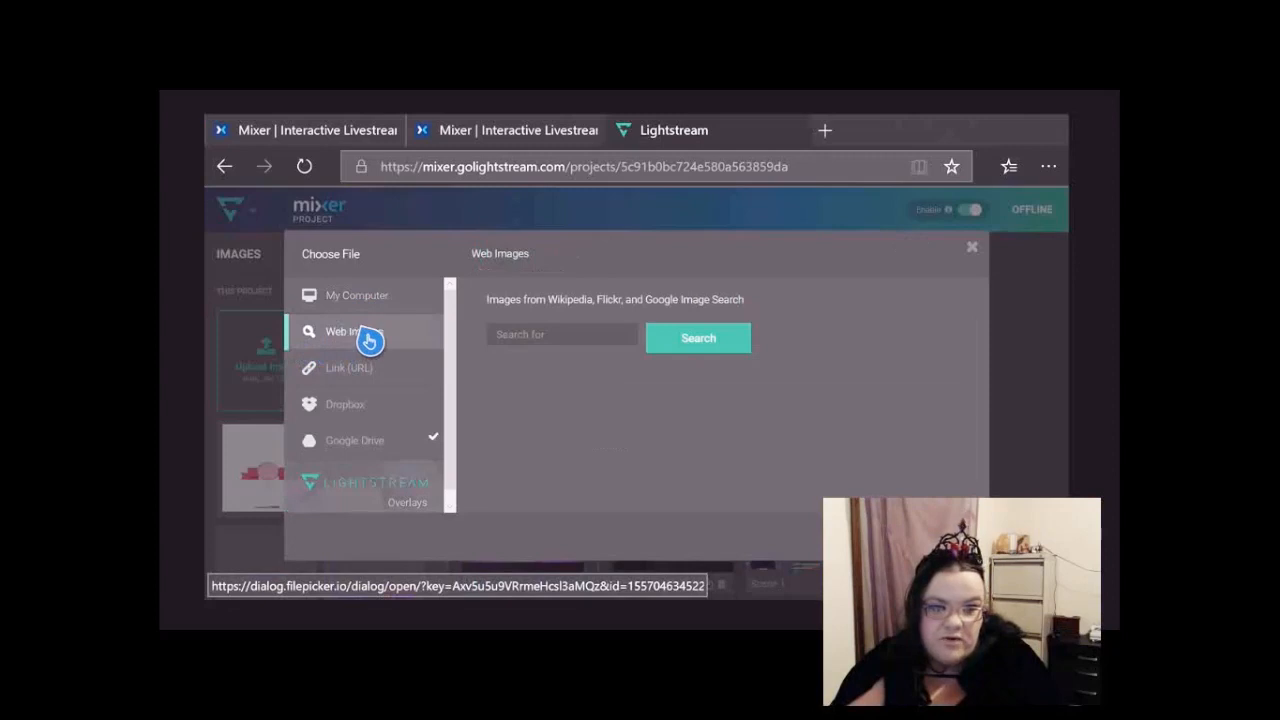
pyautogui.click(562, 334)
pyautogui.write('Sk')
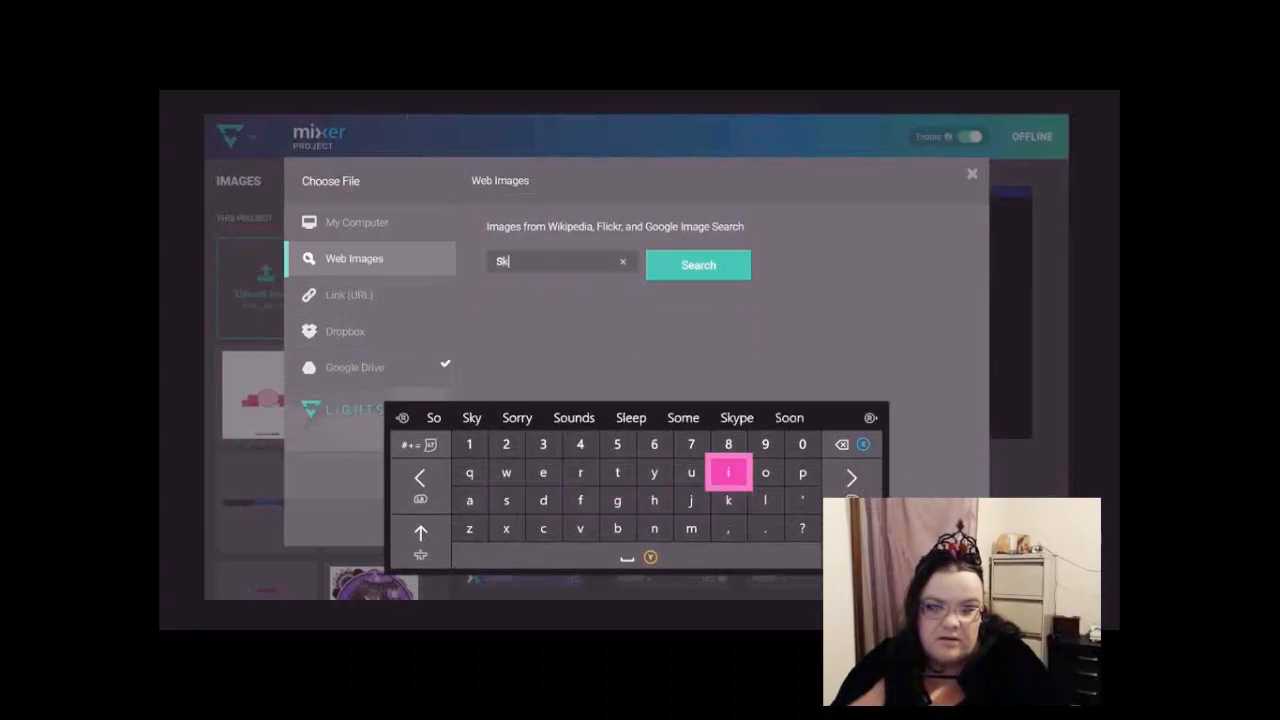
pyautogui.click(764, 500)
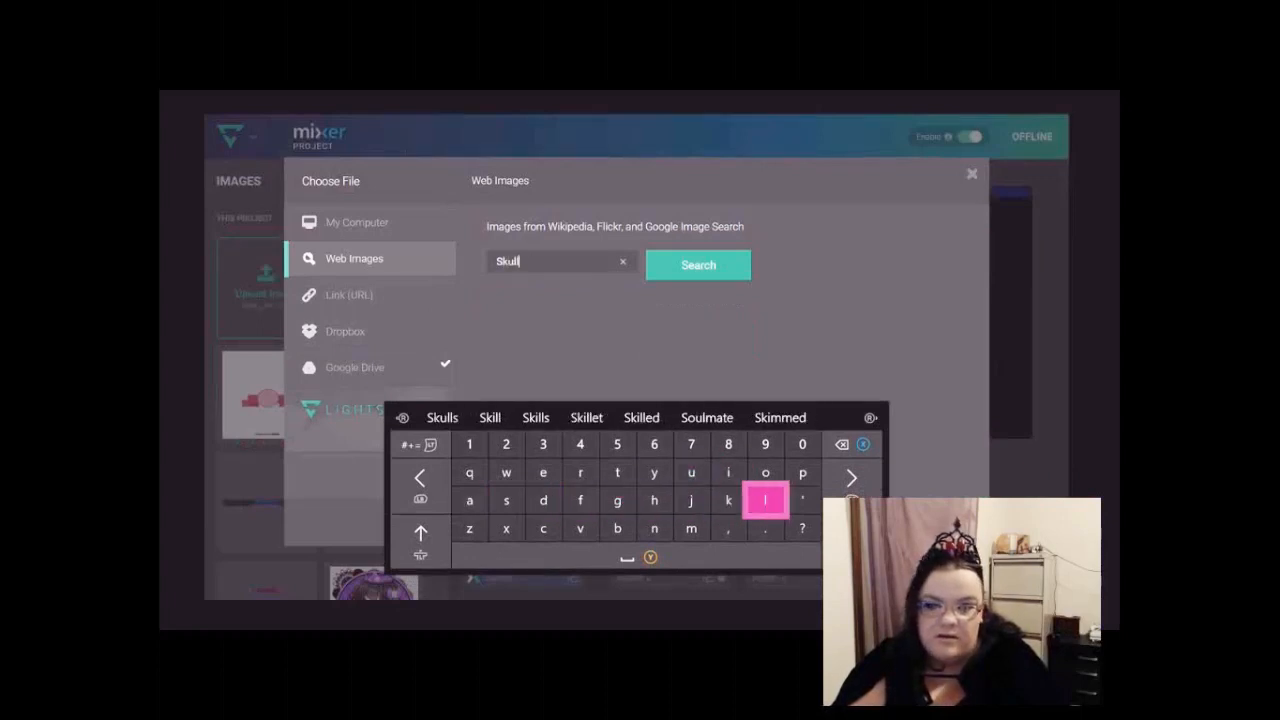
pyautogui.click(696, 264)
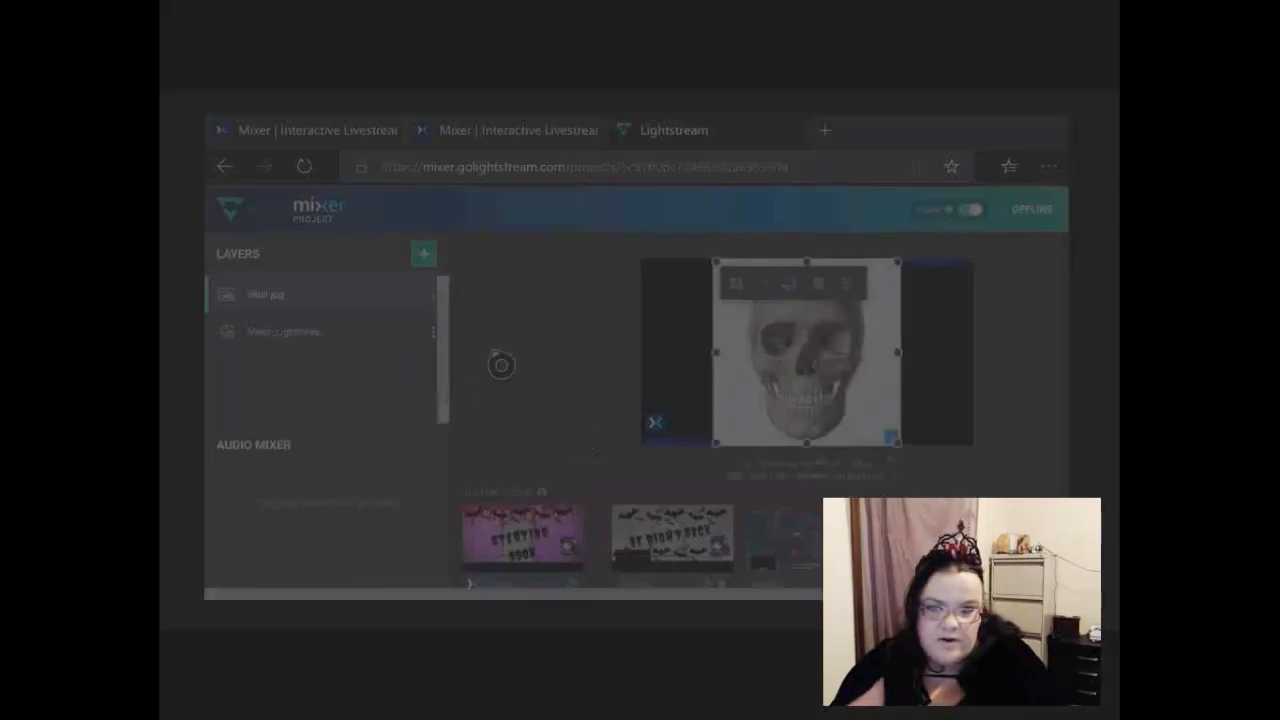
pyautogui.moveTo(724, 288)
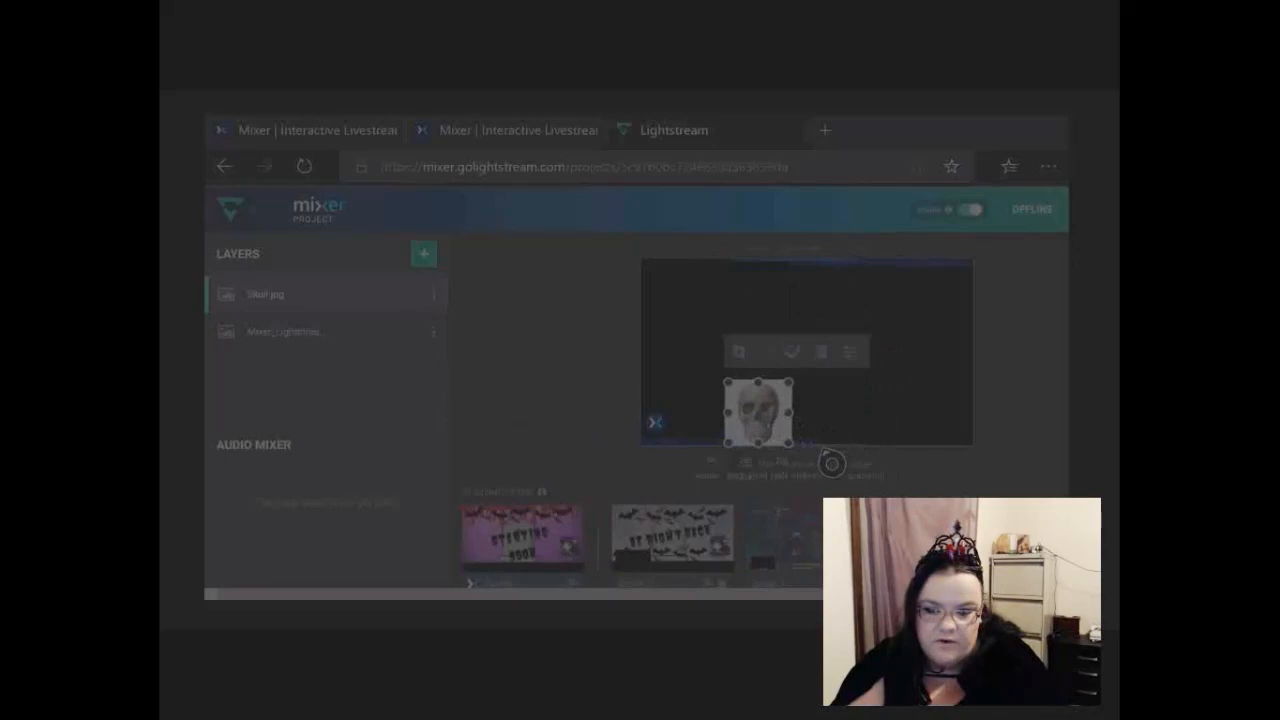
pyautogui.moveTo(544, 452)
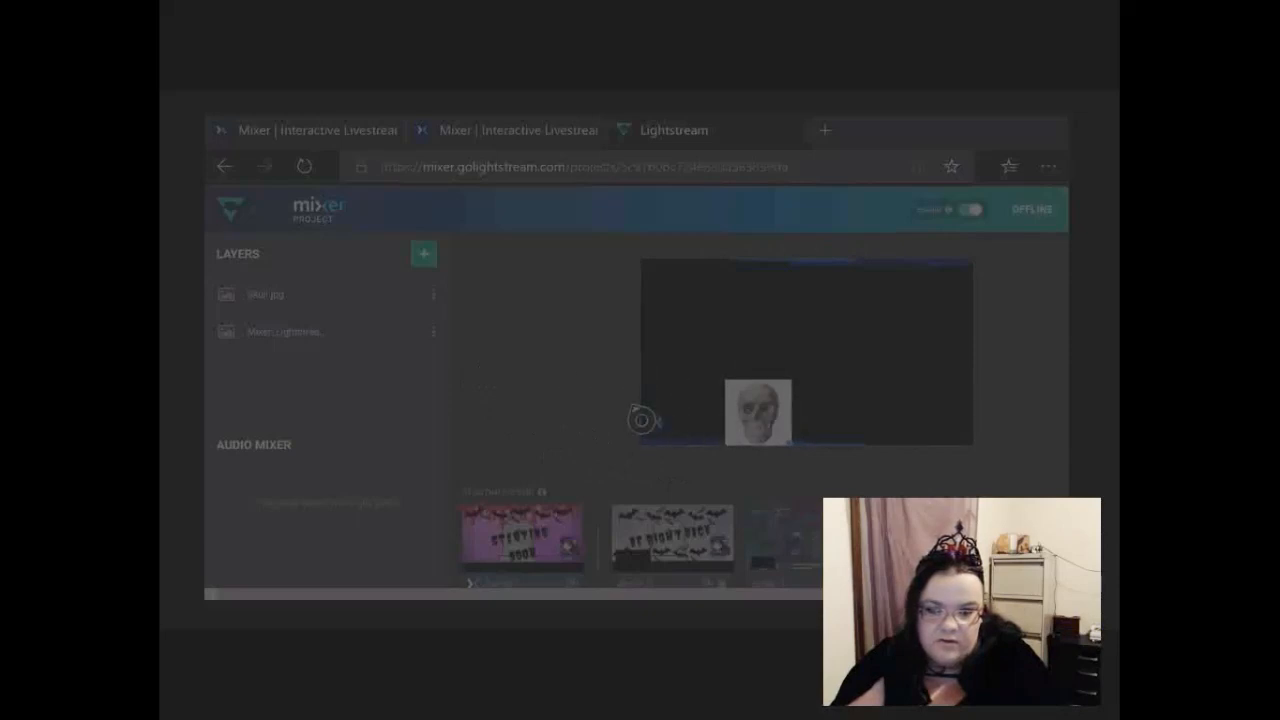
# - Resize the skull image smaller, place it at the bottom centre, and deselect it
pyautogui.click(756, 418)
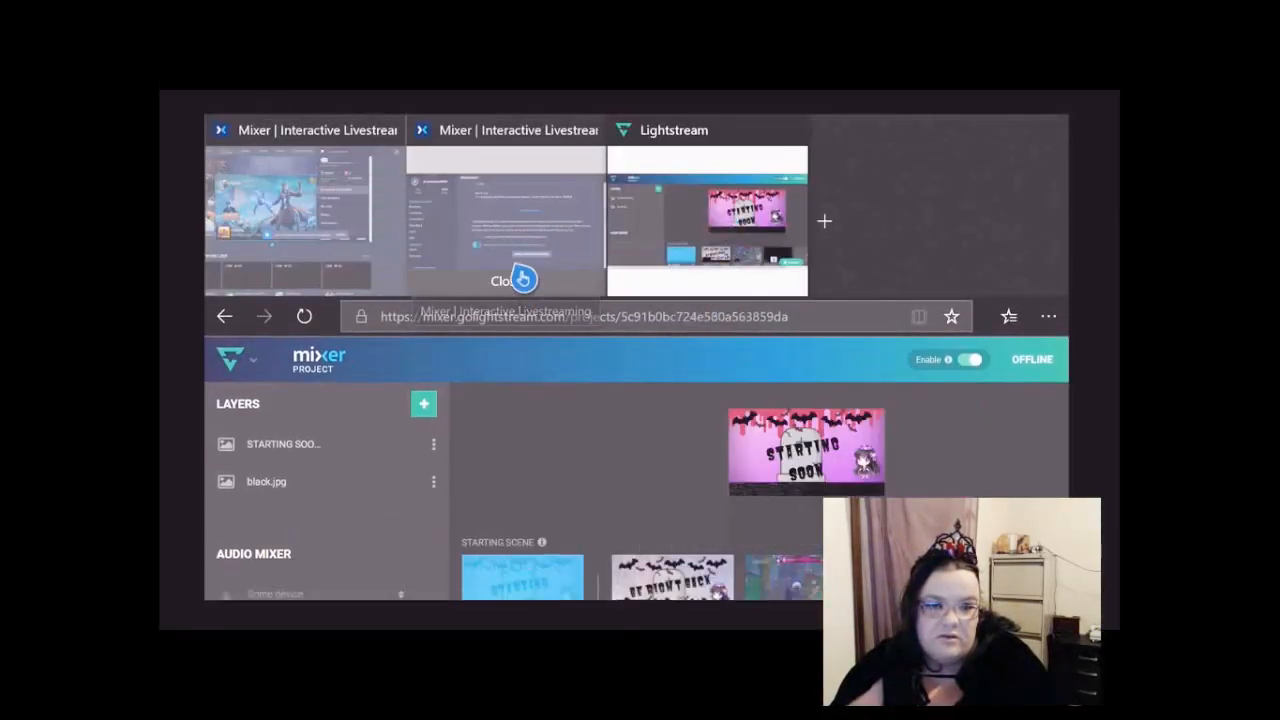
# - Bring up Scene 1 with its 'Starting Soon' title image over the black.jpg background
pyautogui.click(596, 316)
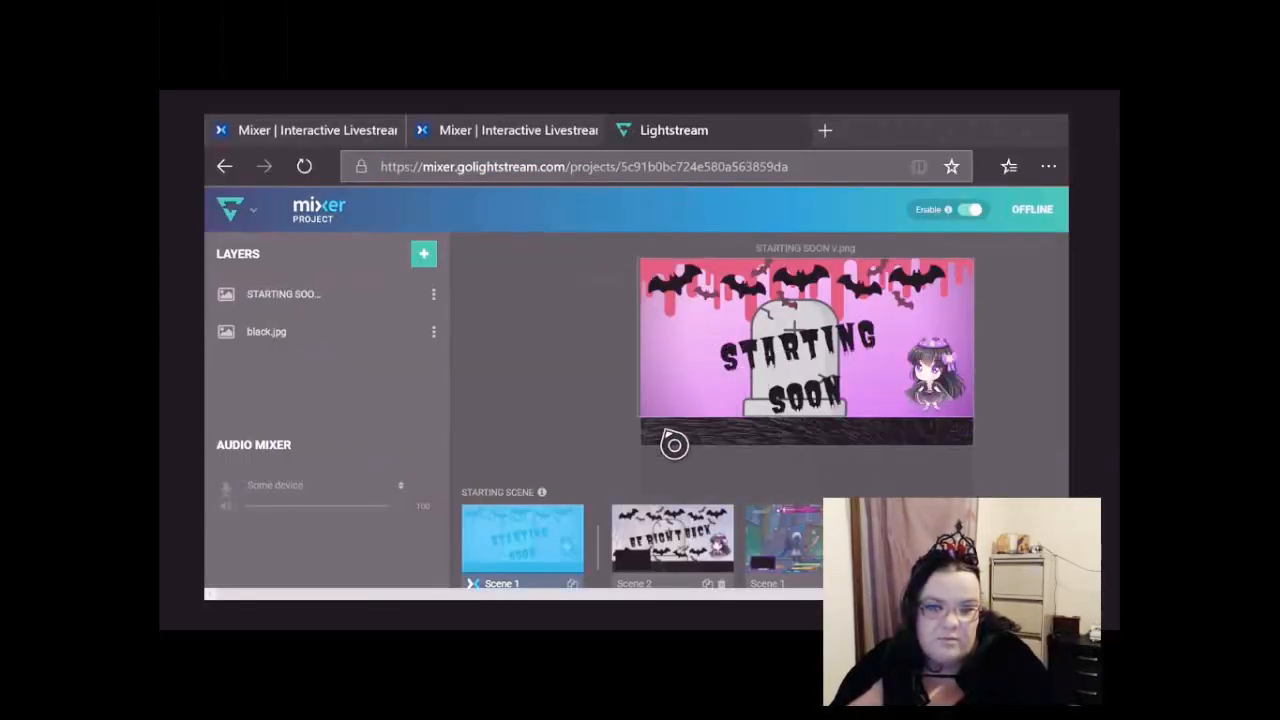
pyautogui.moveTo(800, 578)
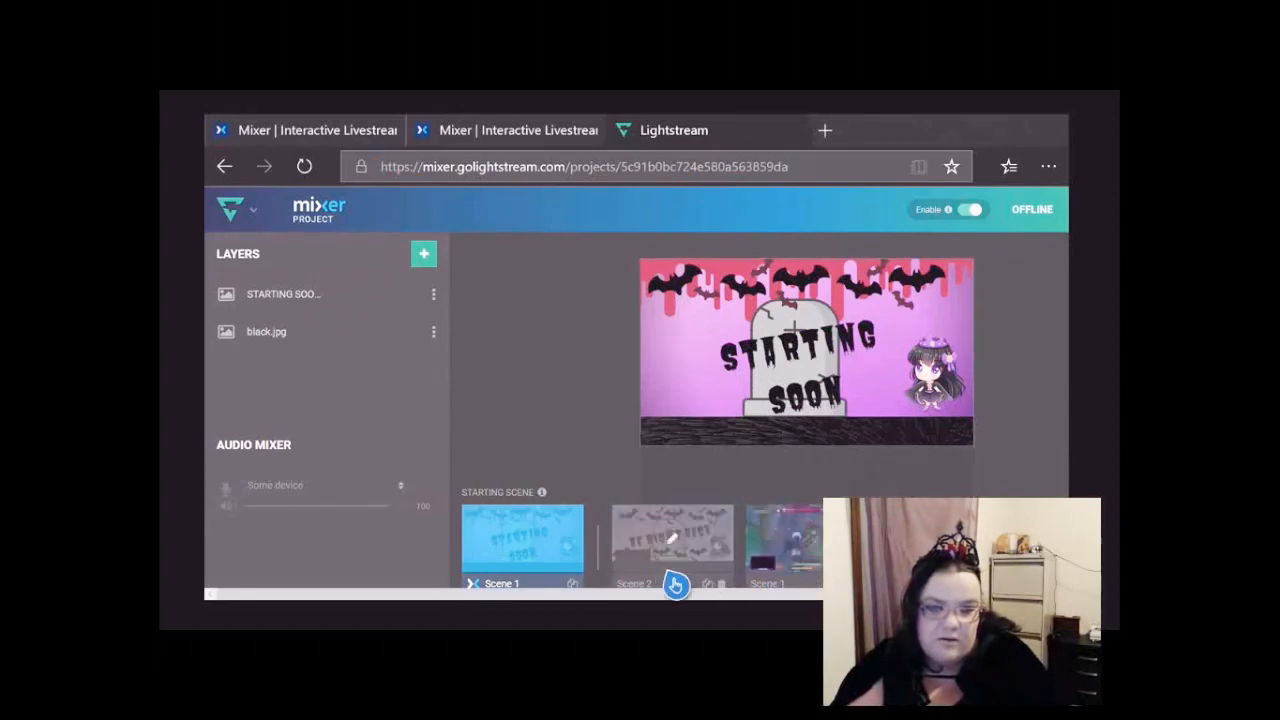
pyautogui.click(624, 168)
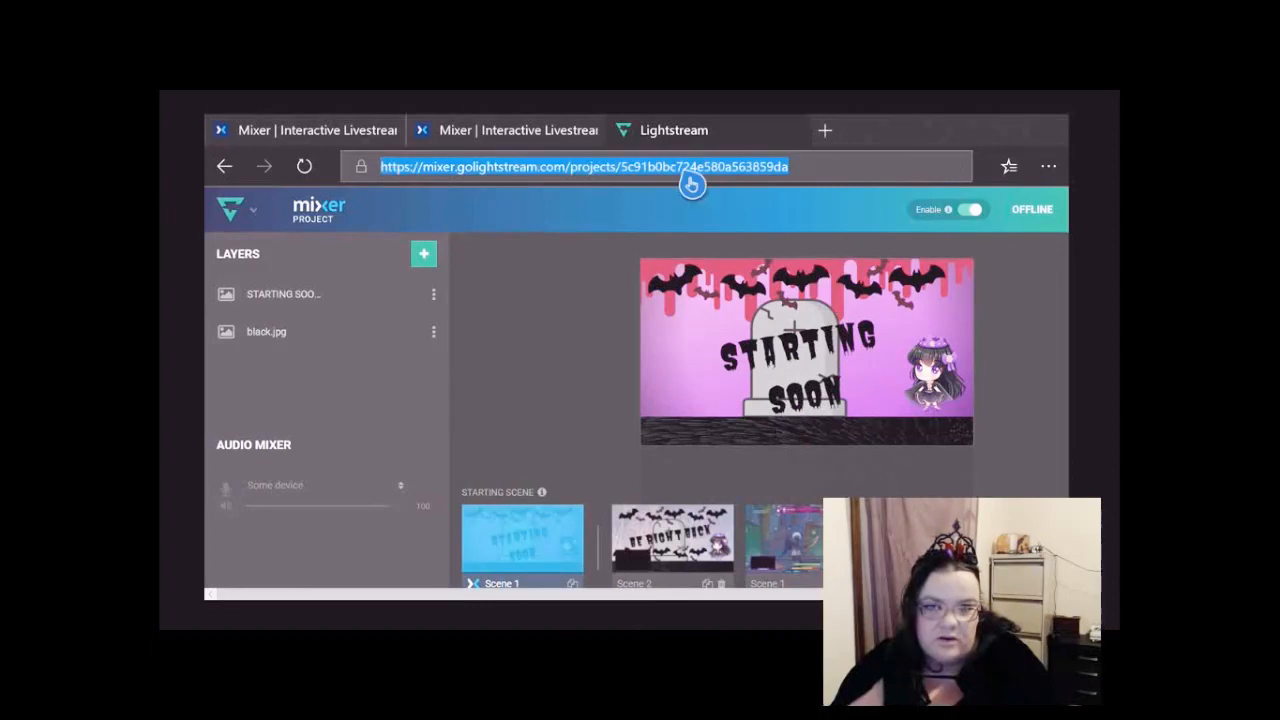